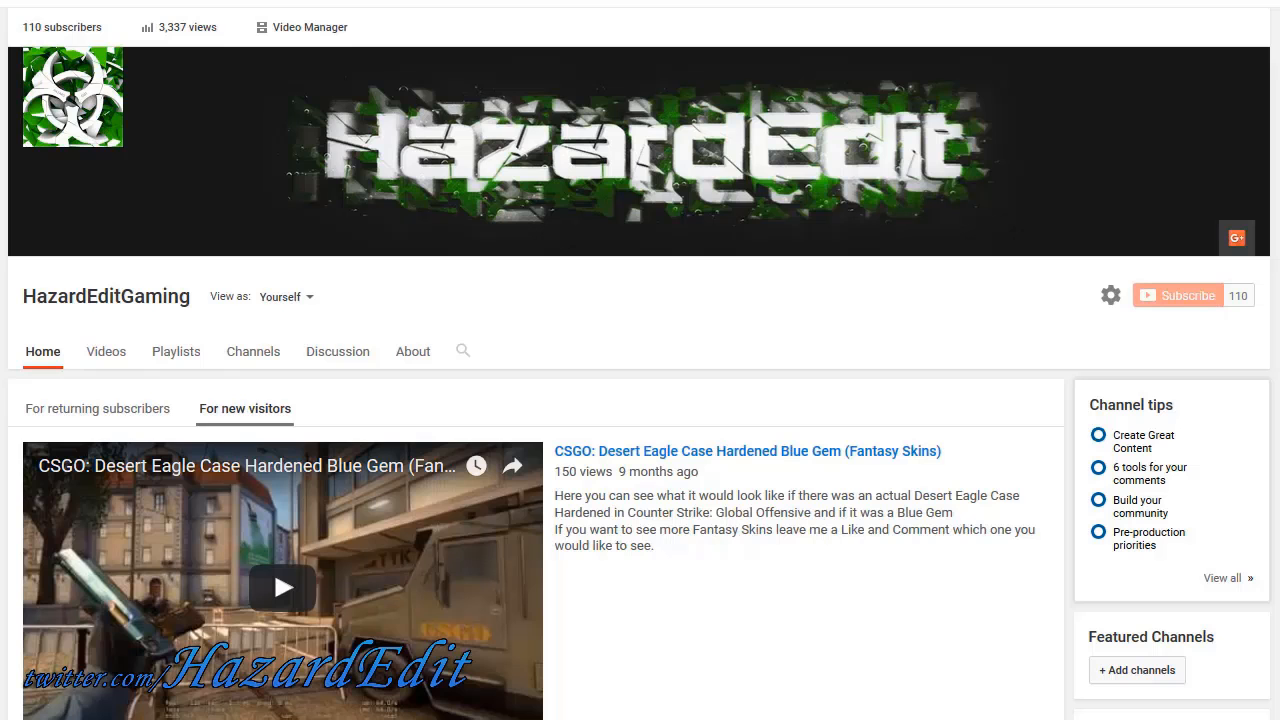
Load the office map in CS:GO and aim at an enemy so the triggerbot fires for a kill.
scroll(down, 3)
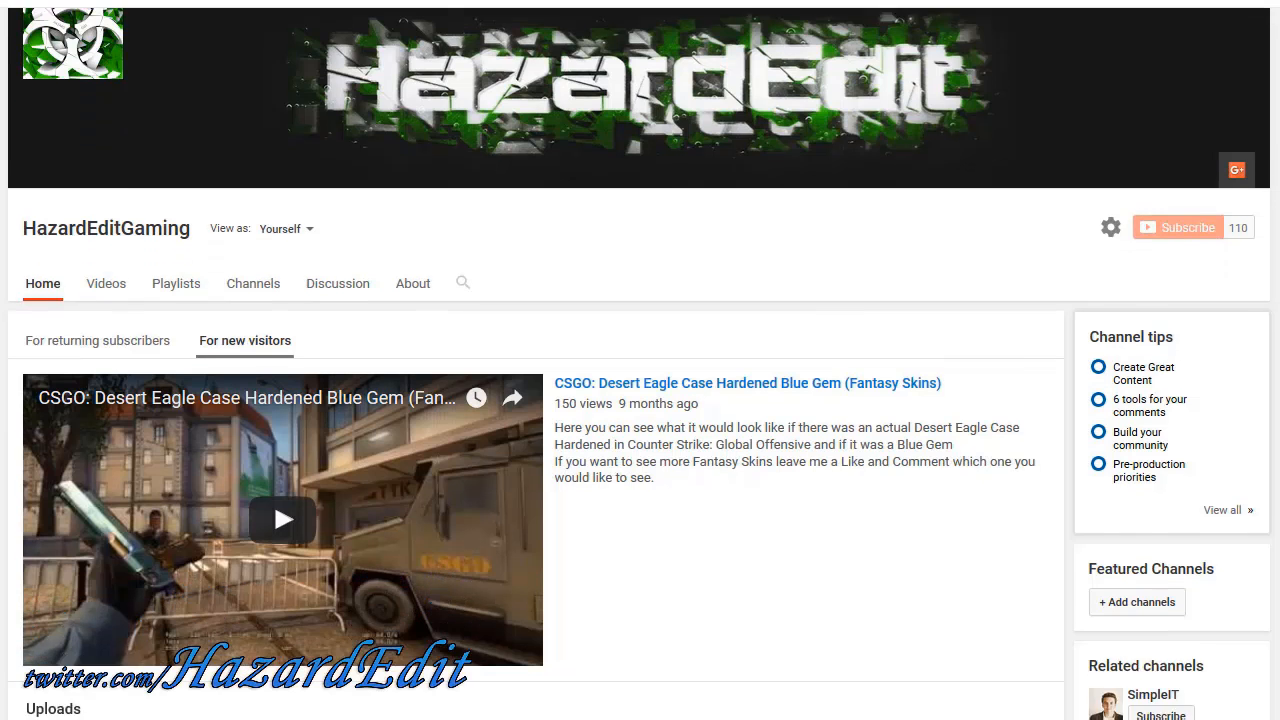
scroll(down, 3)
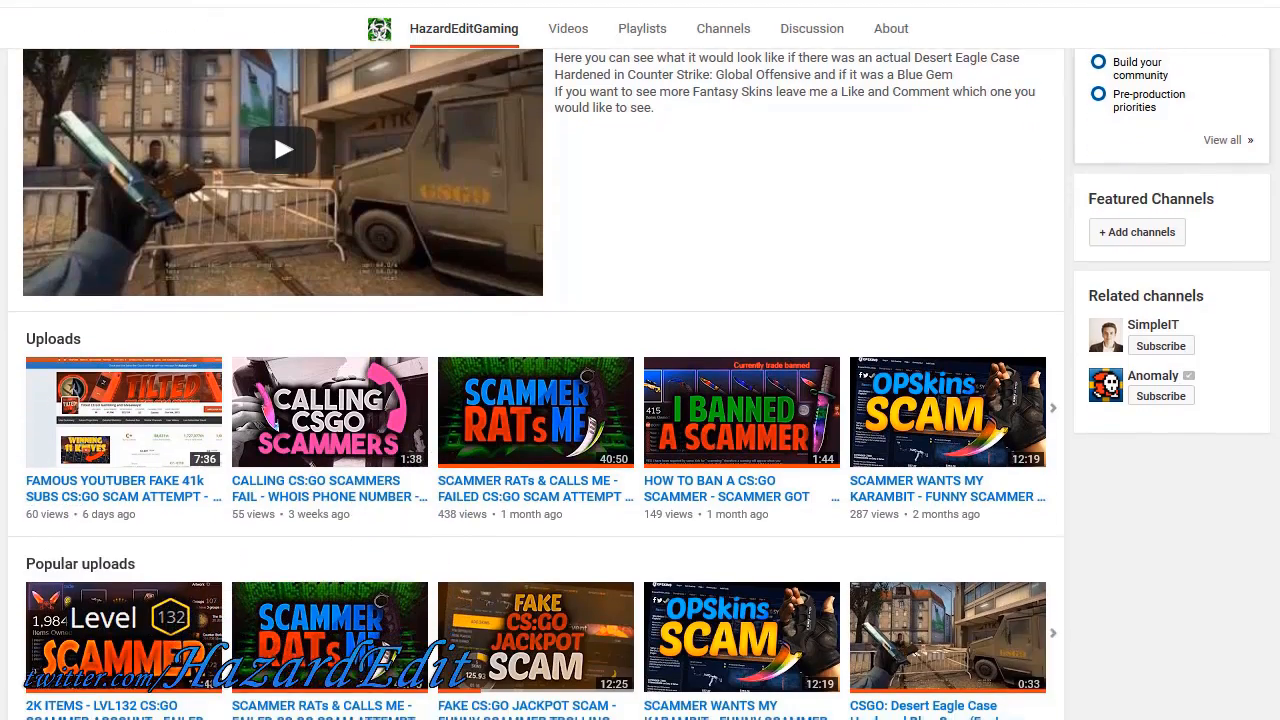
scroll(down, 3)
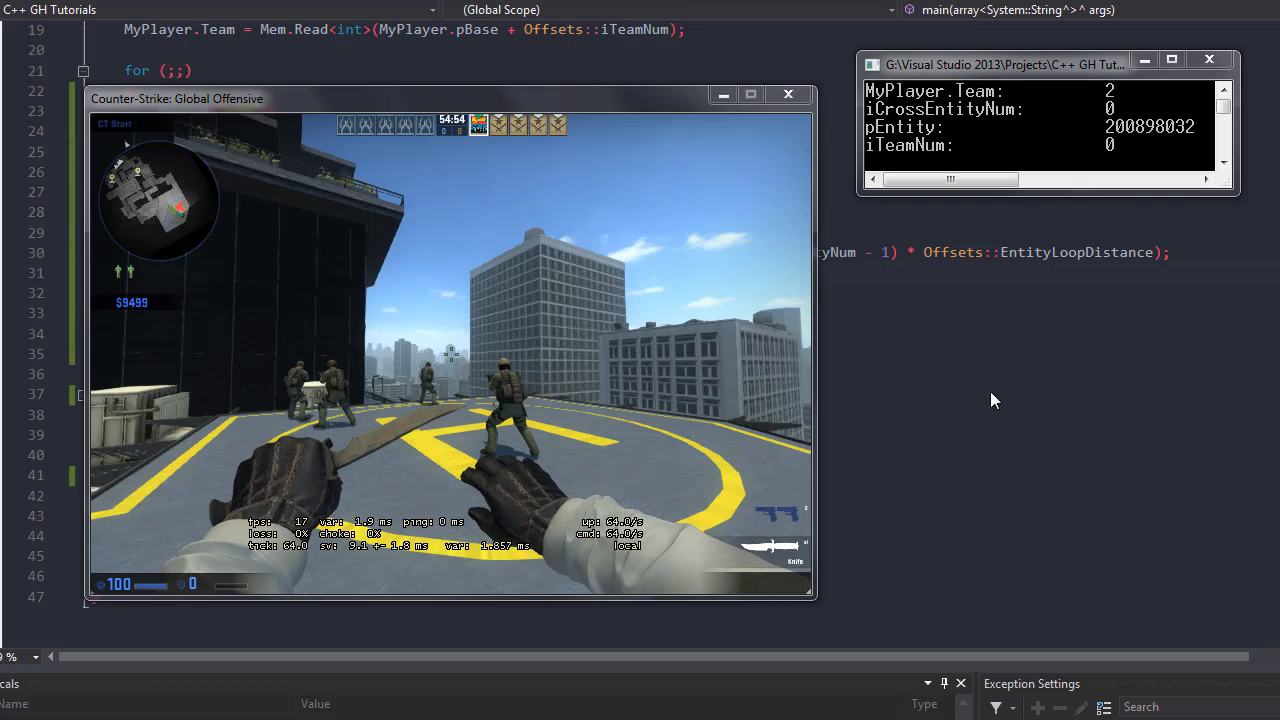
mouse_move(645, 275)
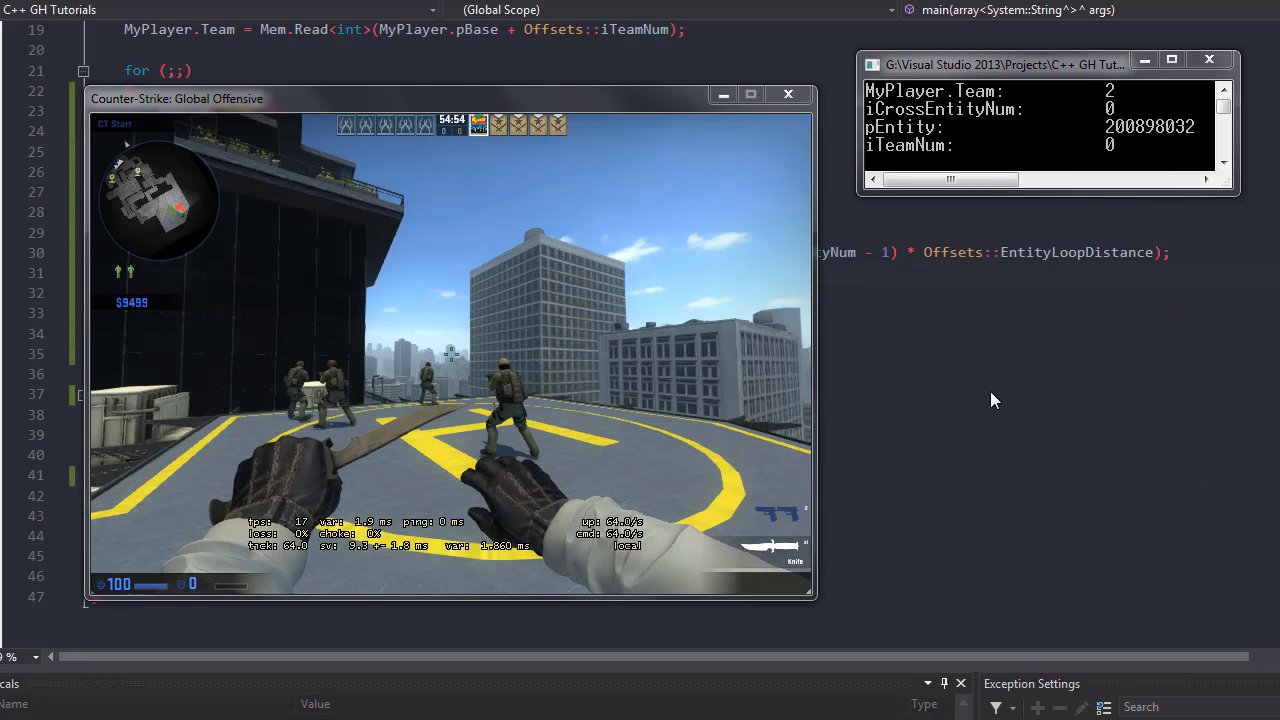
mouse_move(650, 277)
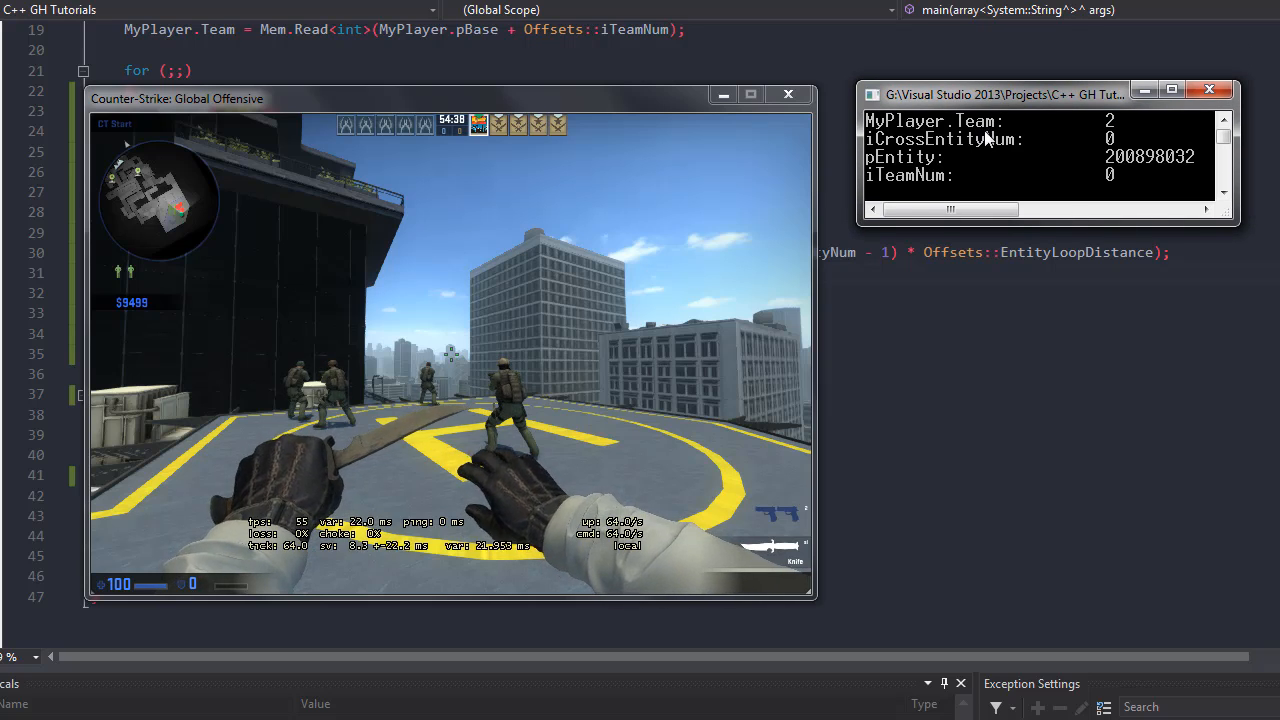
mouse_move(680, 215)
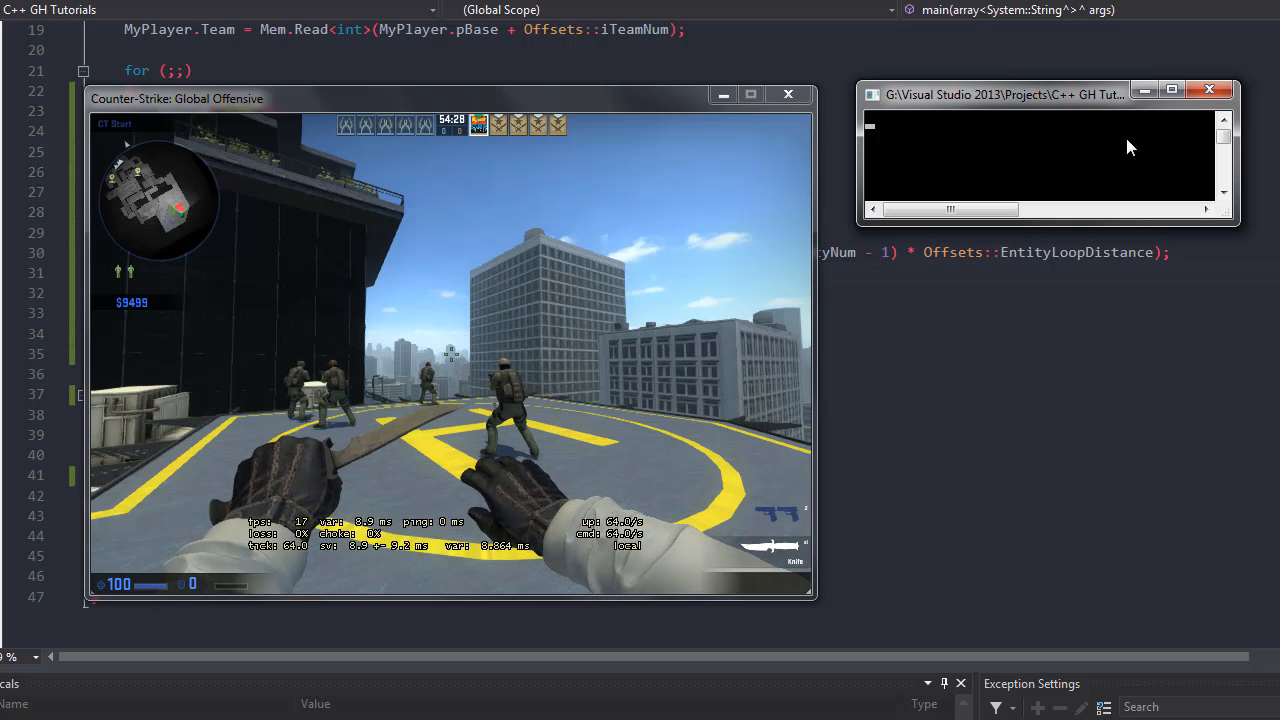
text(MyPlayer.Team:         2)
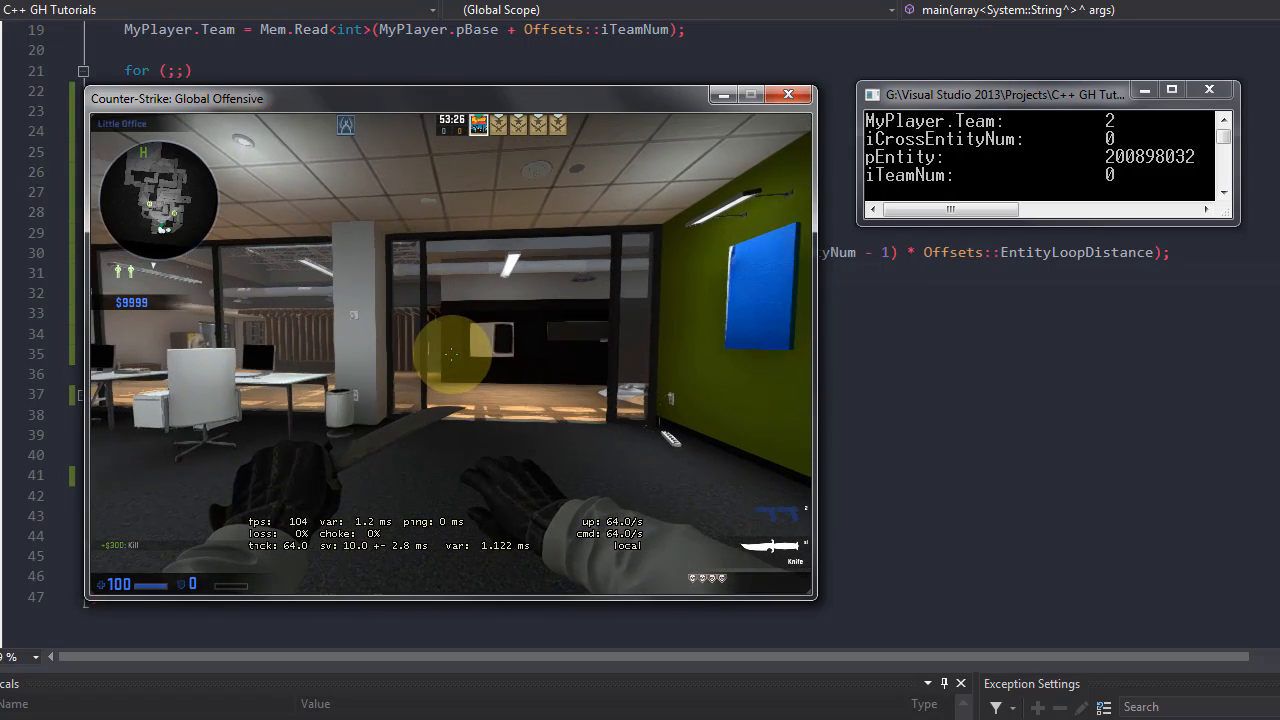
Leave CS:GO and return to Visual Studio with the triggerbot loop and console output visible.
key(`)
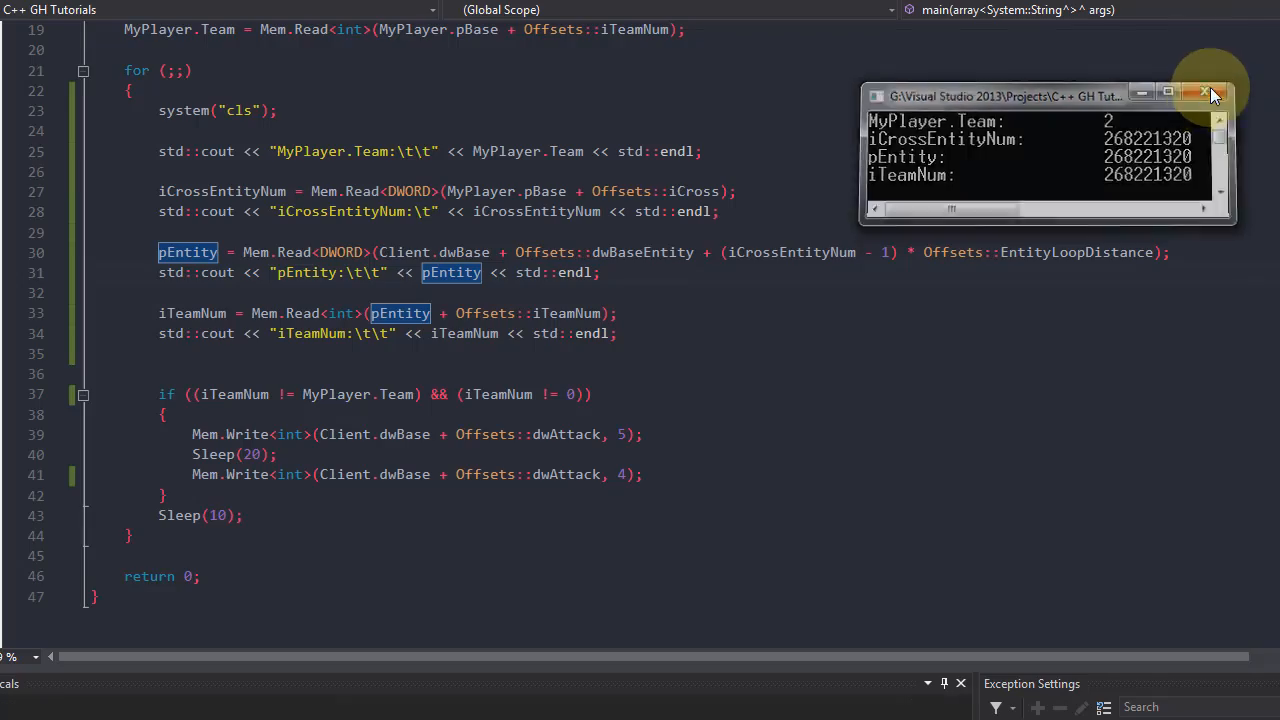
Close the console window, select DWORD on the pEntity declaration and scroll through main().
click(1211, 94)
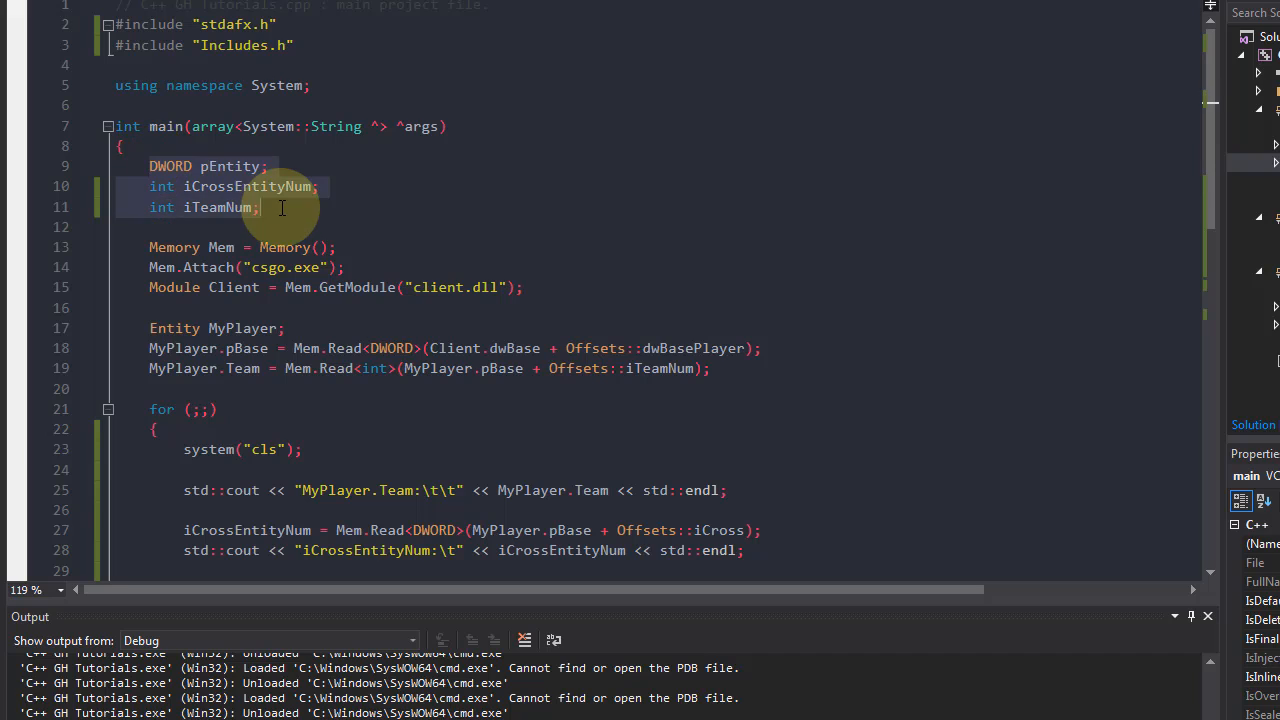
double_click(170, 166)
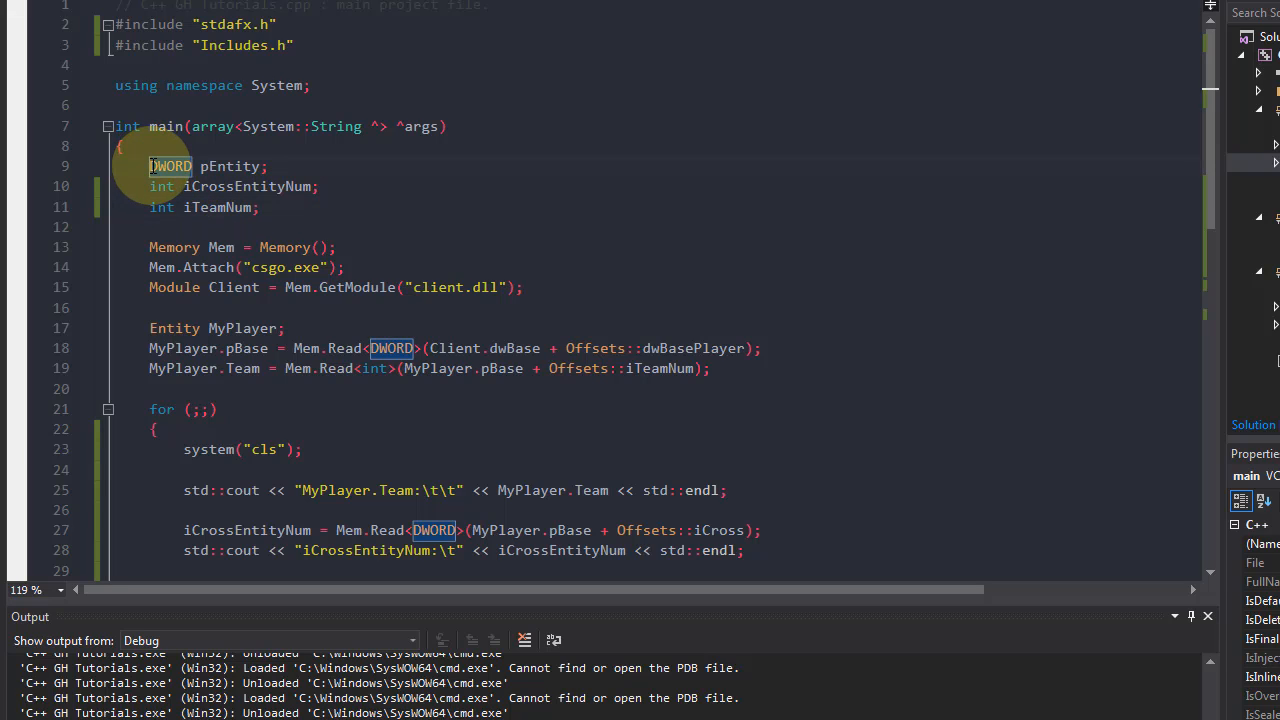
mouse_move(343, 214)
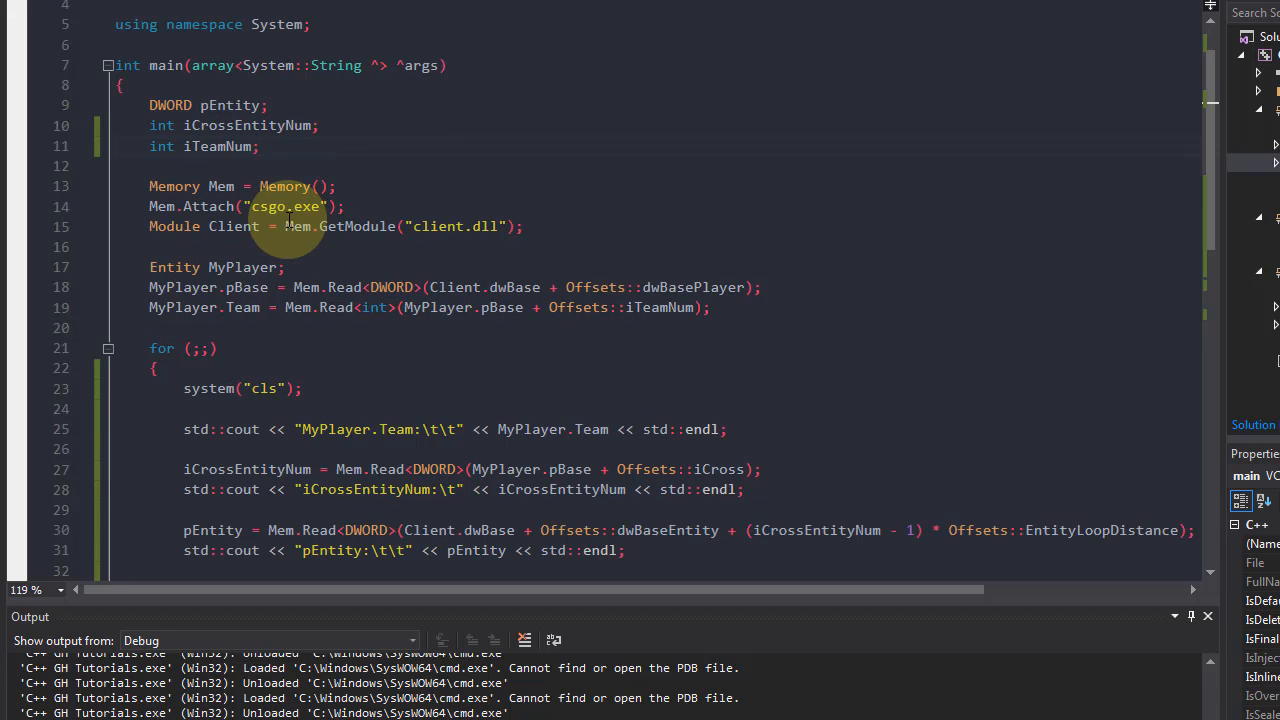
scroll(down, 3)
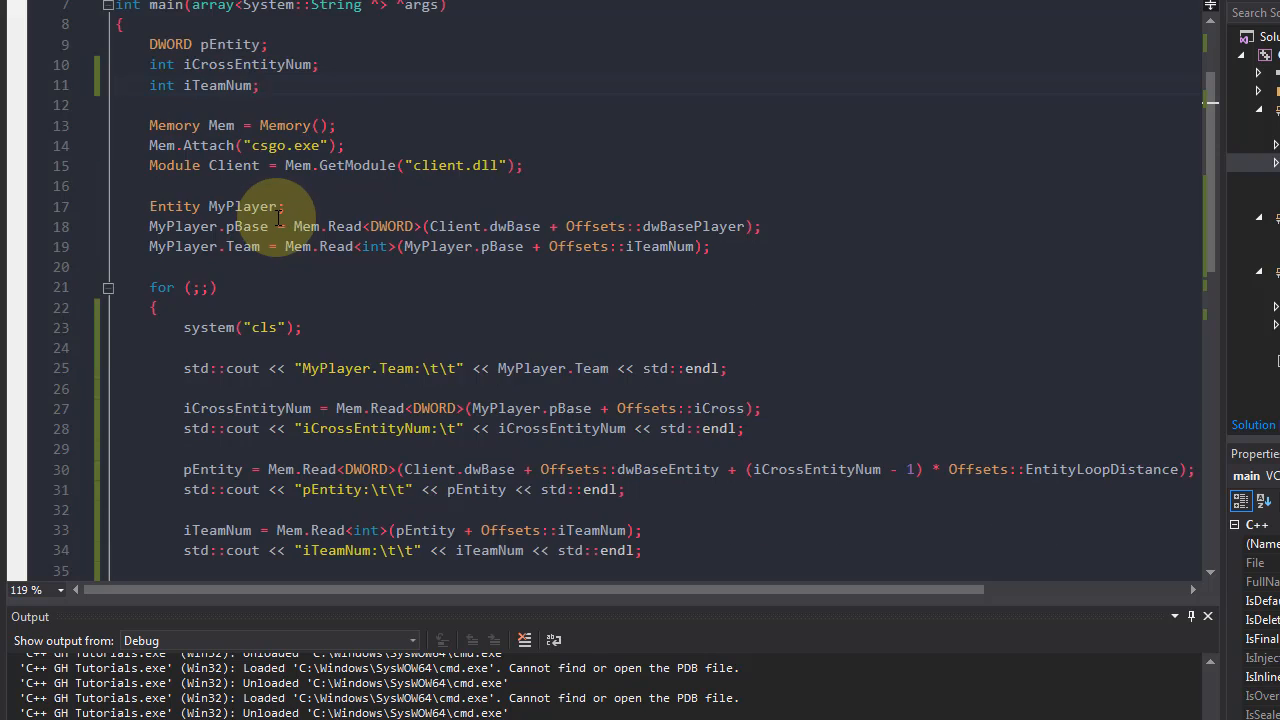
scroll(down, 3)
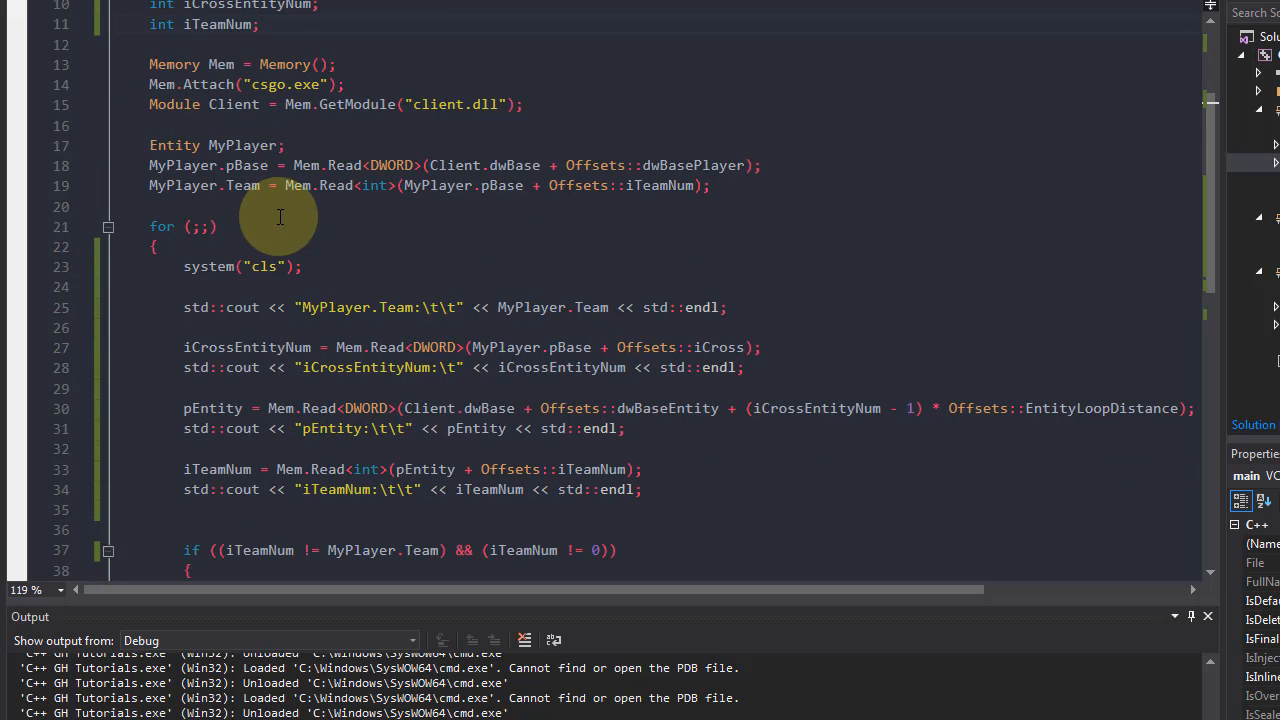
scroll(down, 3)
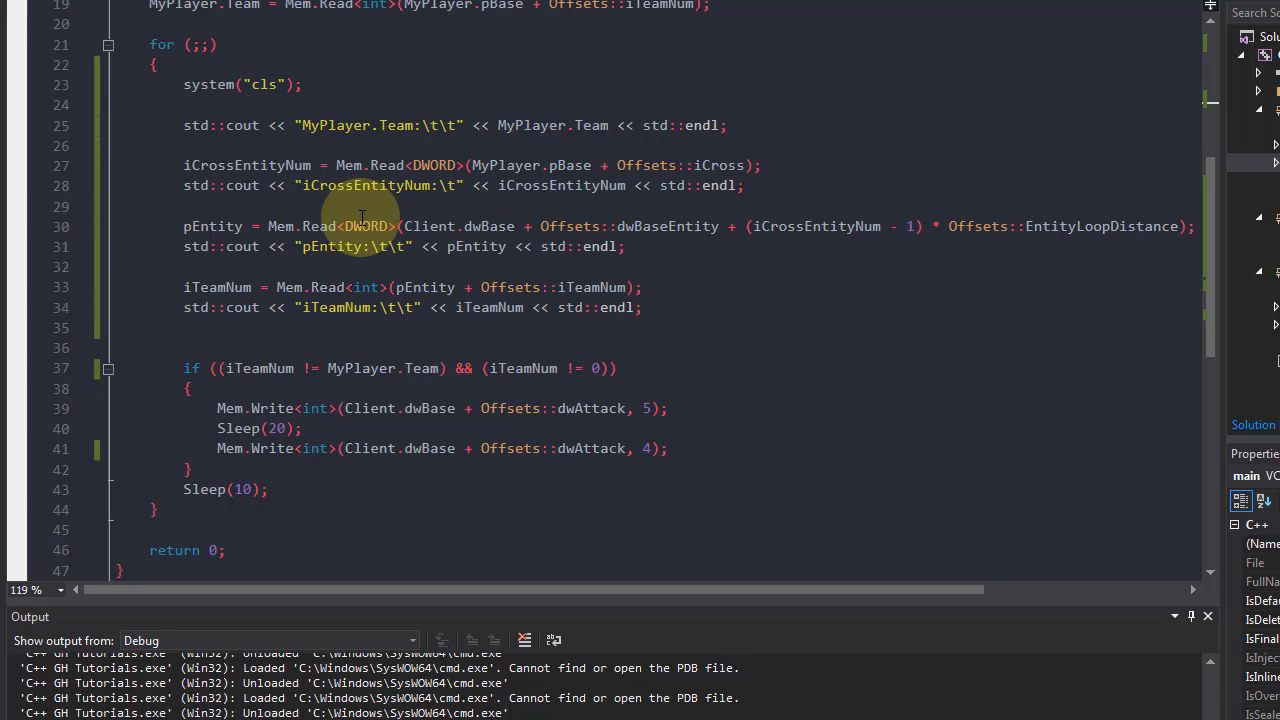
Highlight the if block writing dwAttack, then switch to CS:GO with its developer console.
drag(850, 262, 1088, 405)
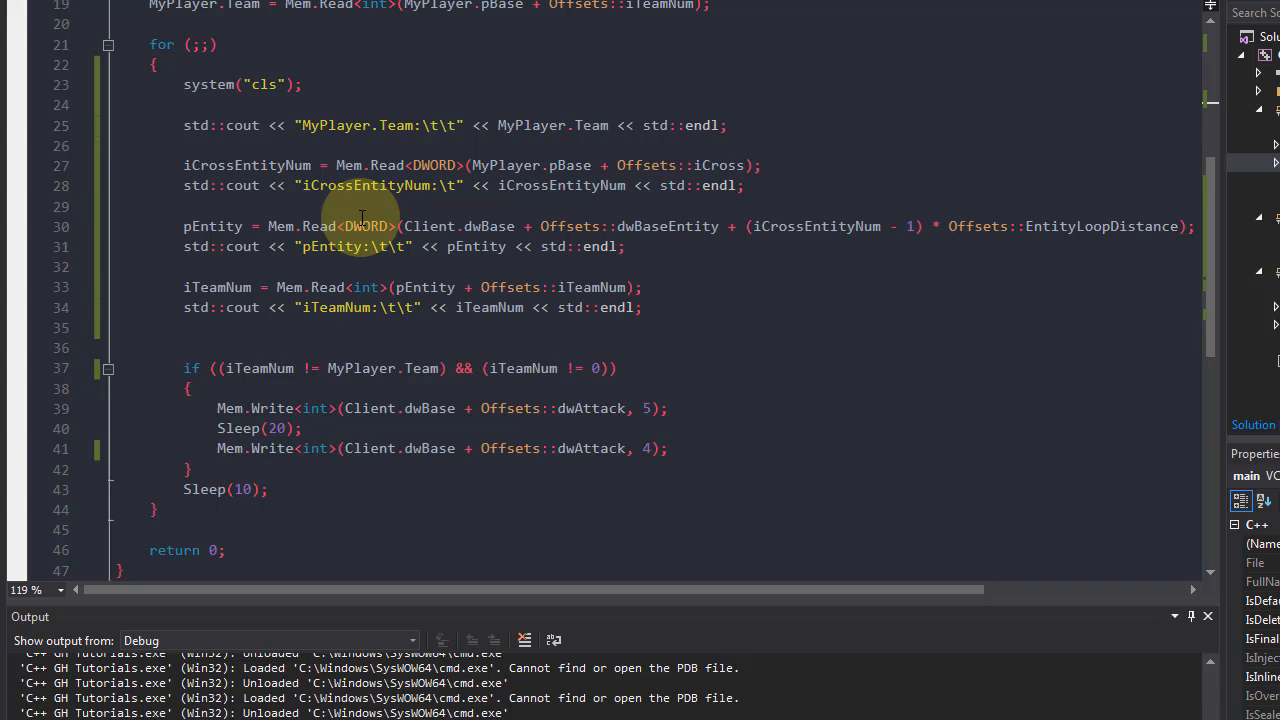
mouse_move(540, 368)
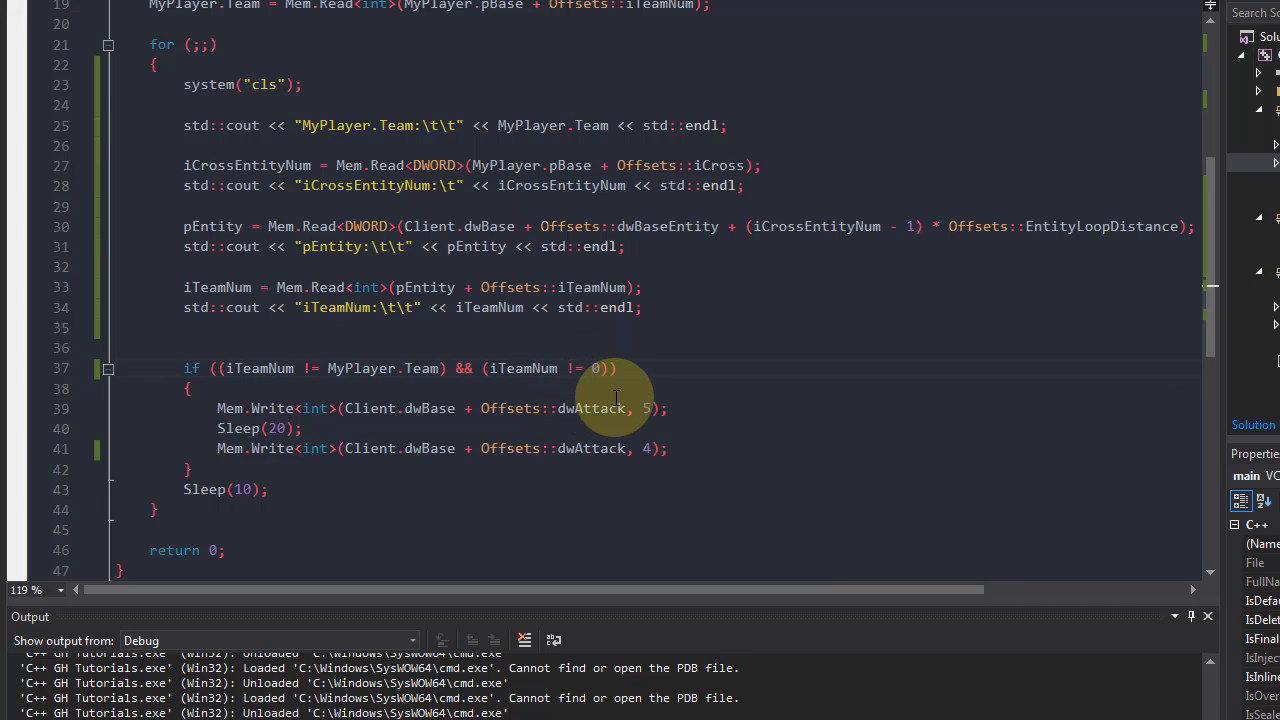
mouse_move(730, 403)
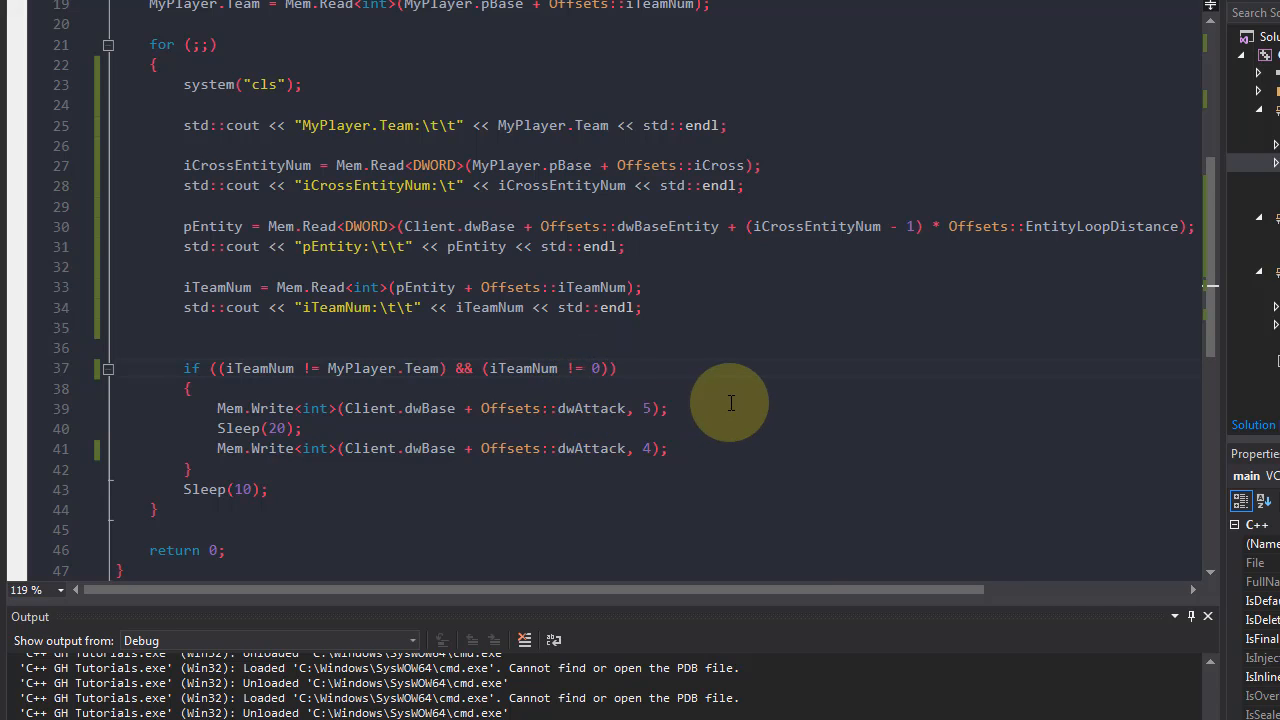
click(594, 368)
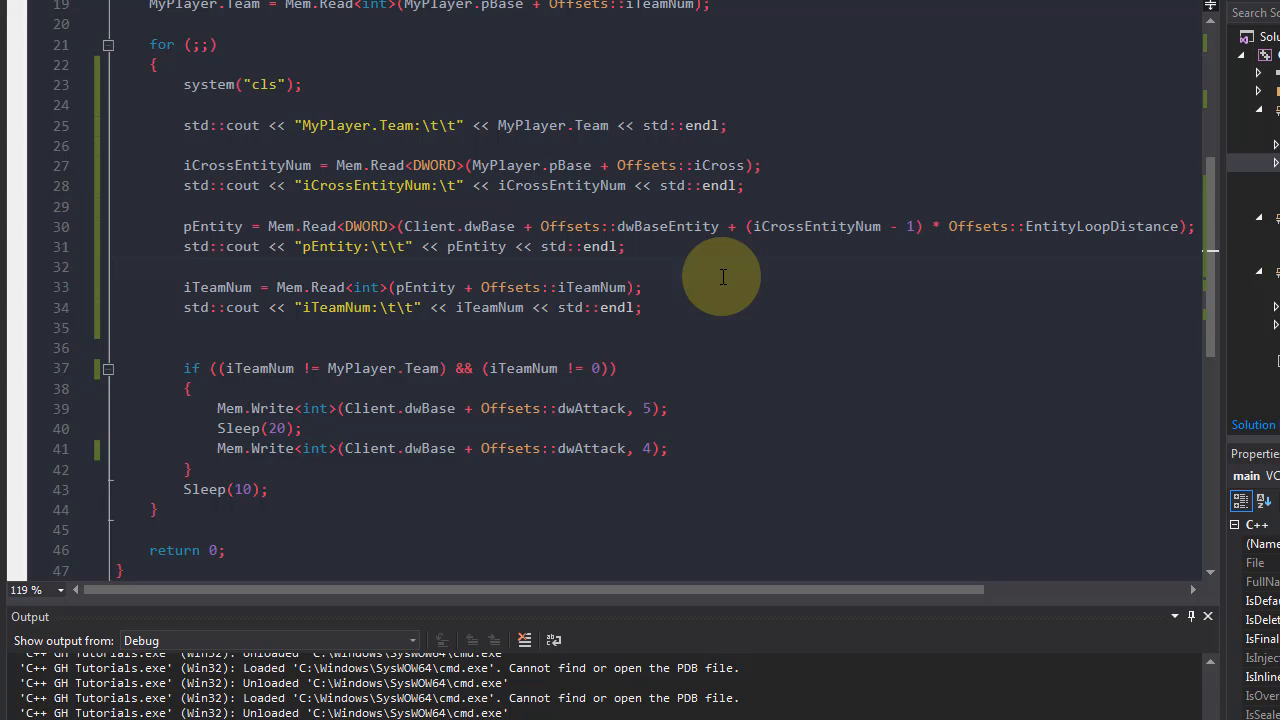
mouse_move(660, 445)
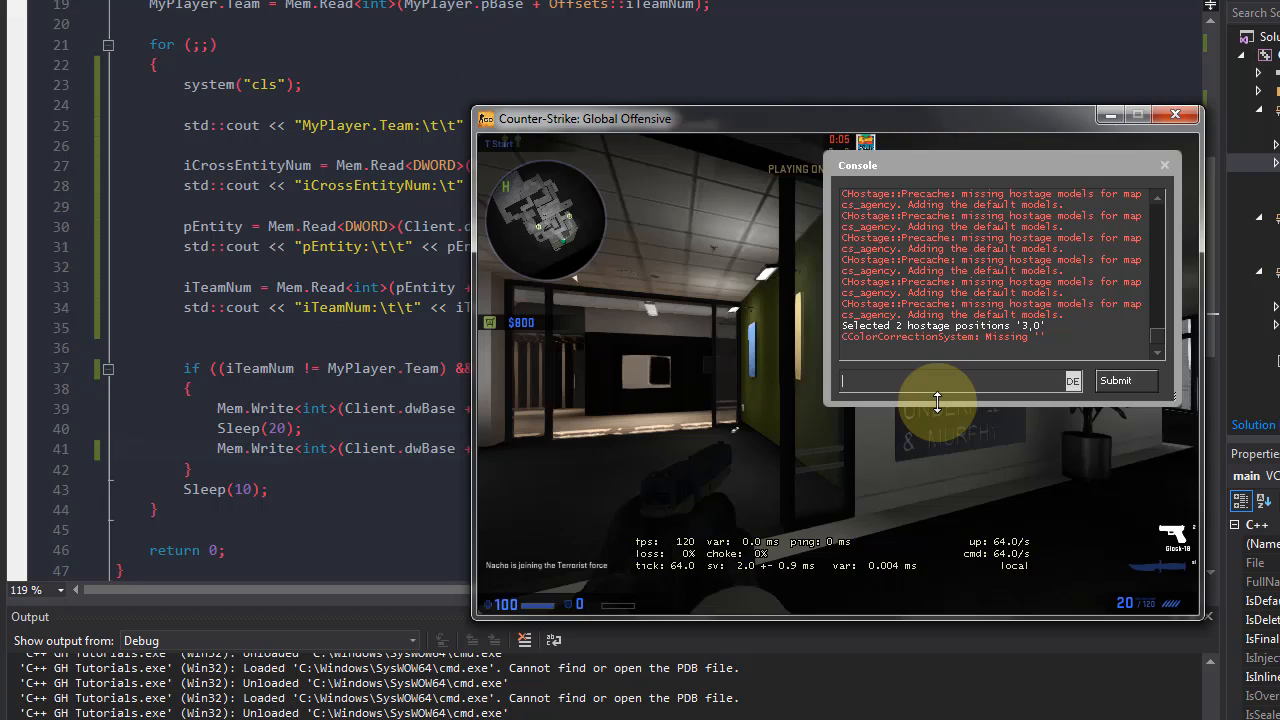
Enter +attack and -attack in the CS:GO console so the pistol fires, then return to the code.
text(atta)
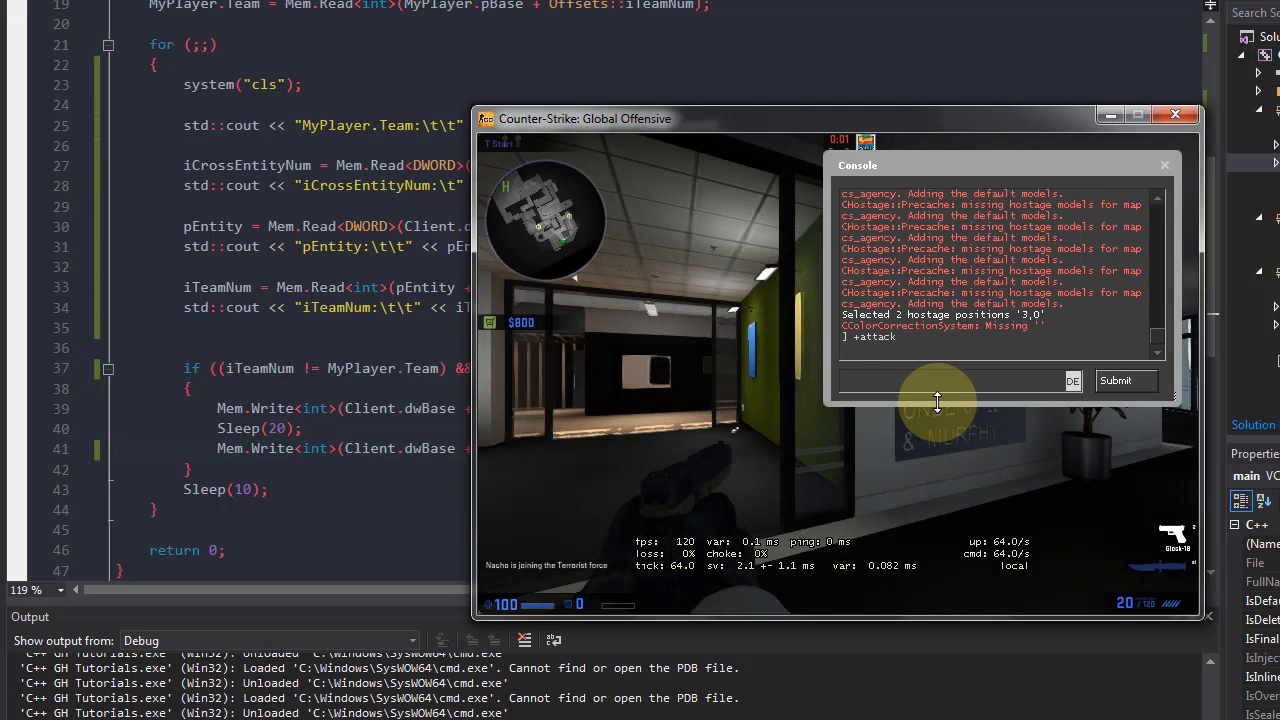
text(+attack)
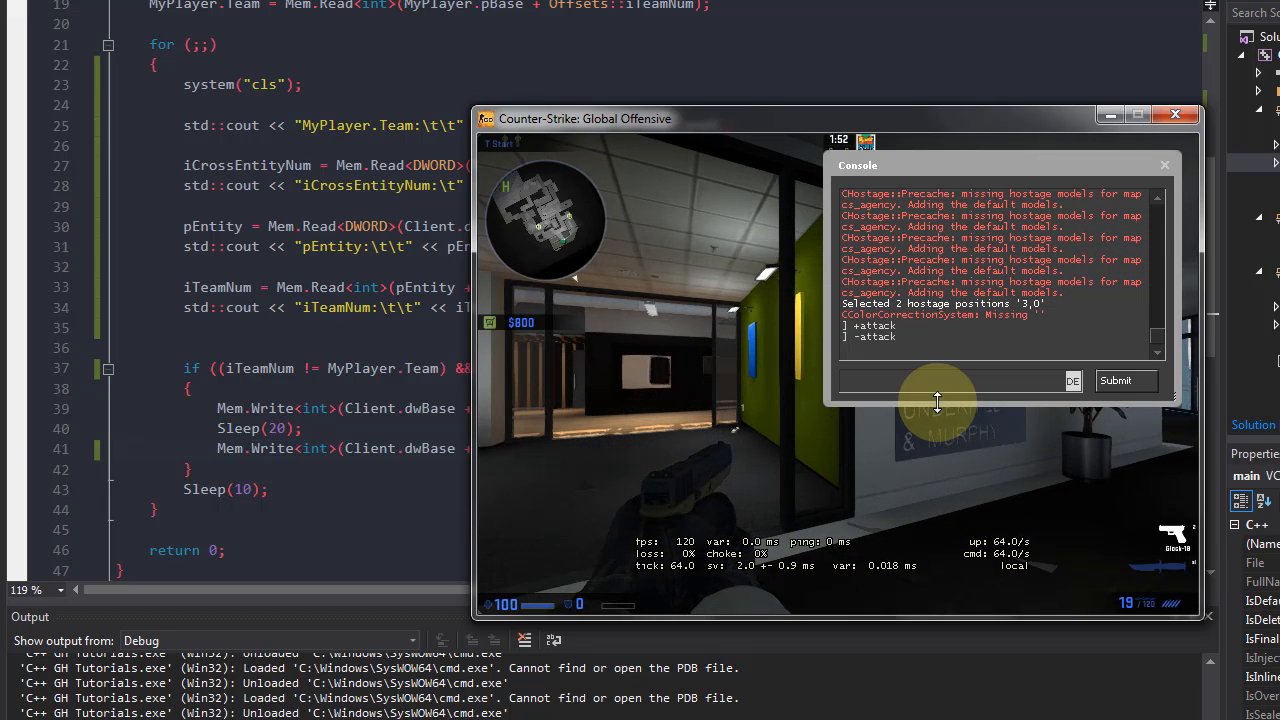
text(+attack)
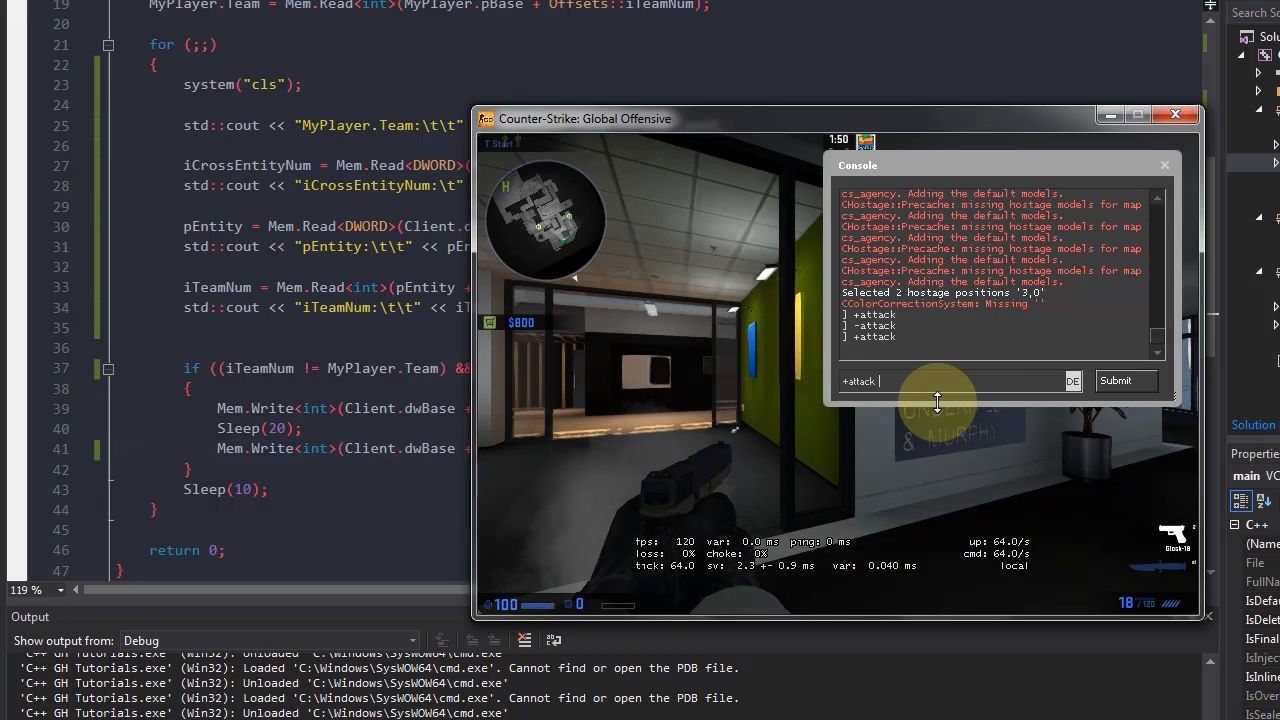
click(1115, 380)
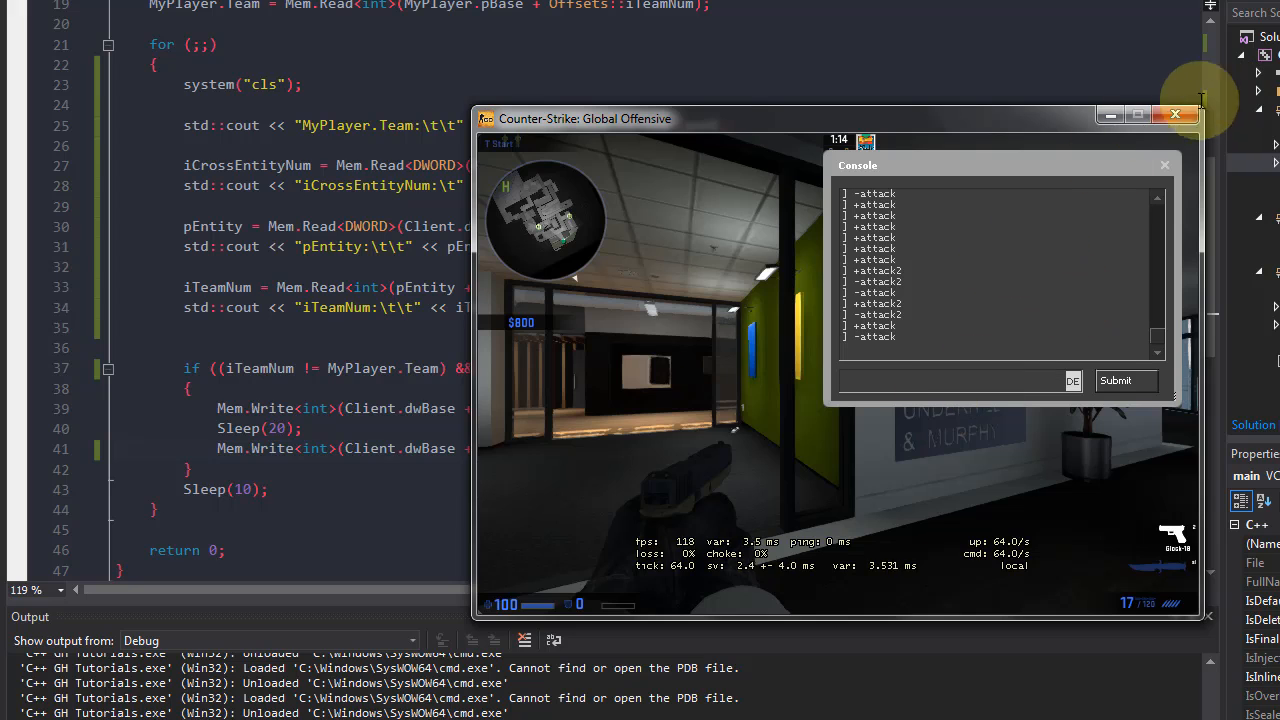
click(1176, 113)
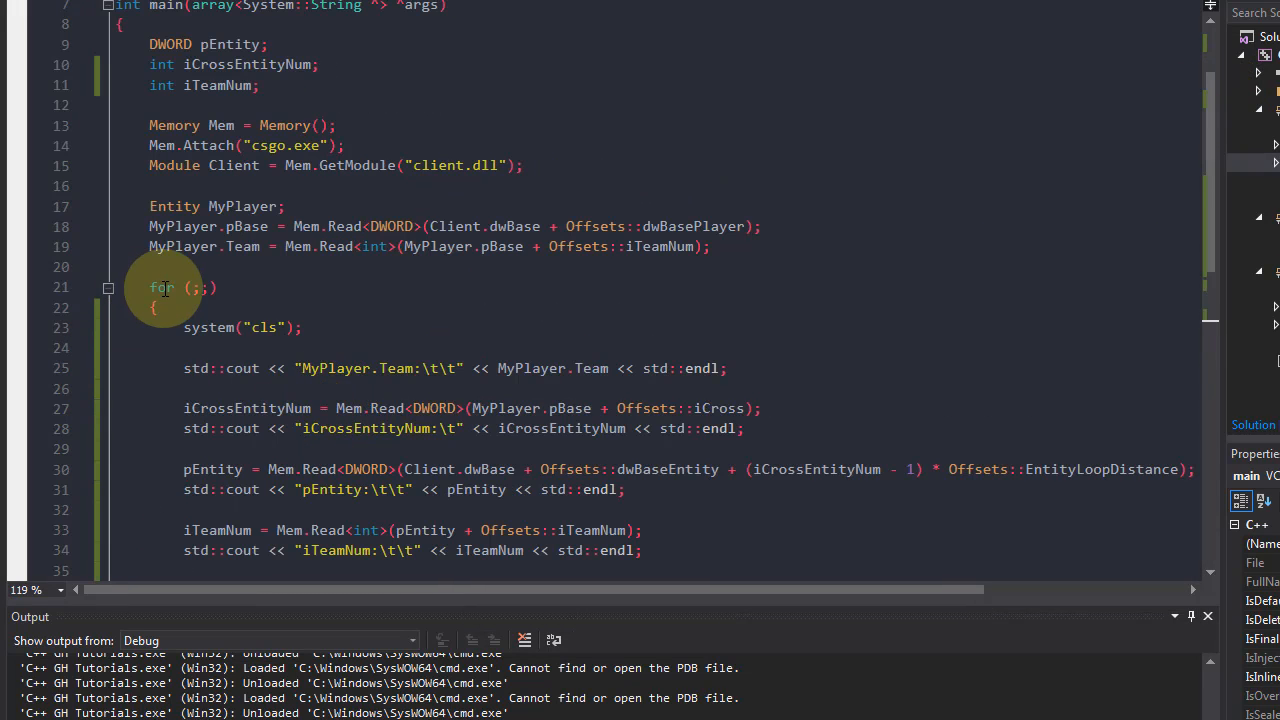
scroll(down, 3)
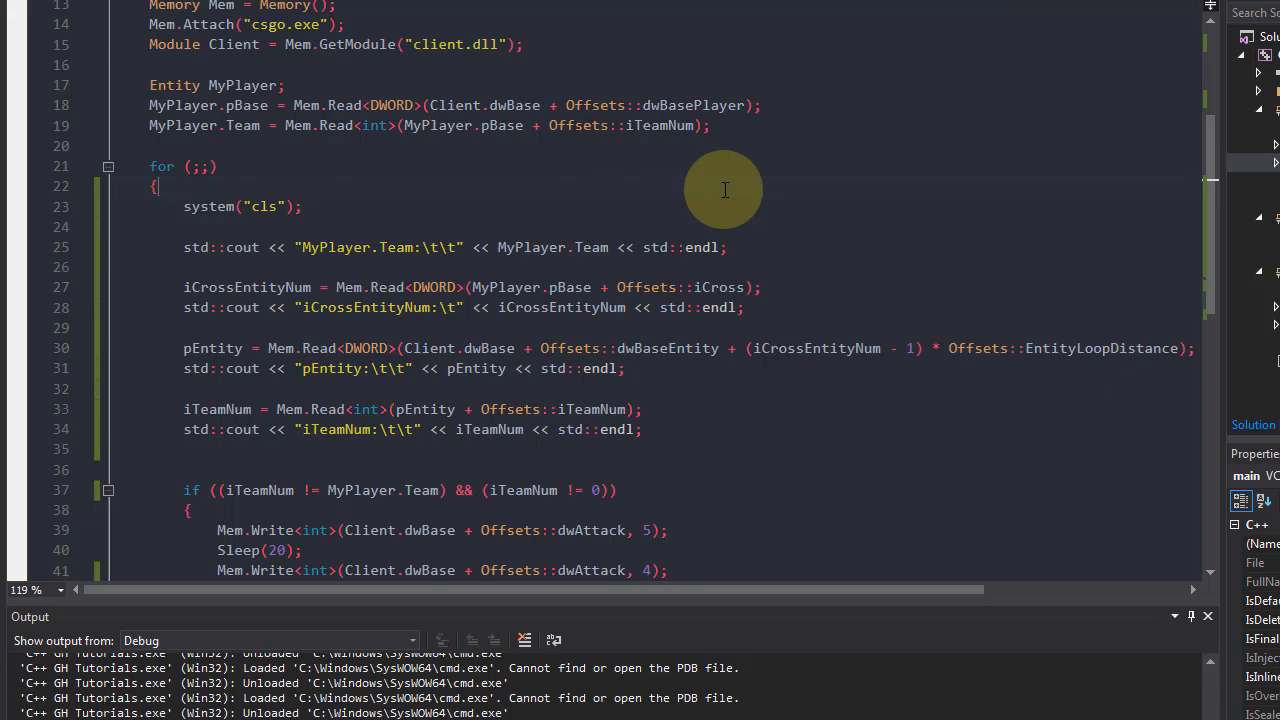
scroll(down, 3)
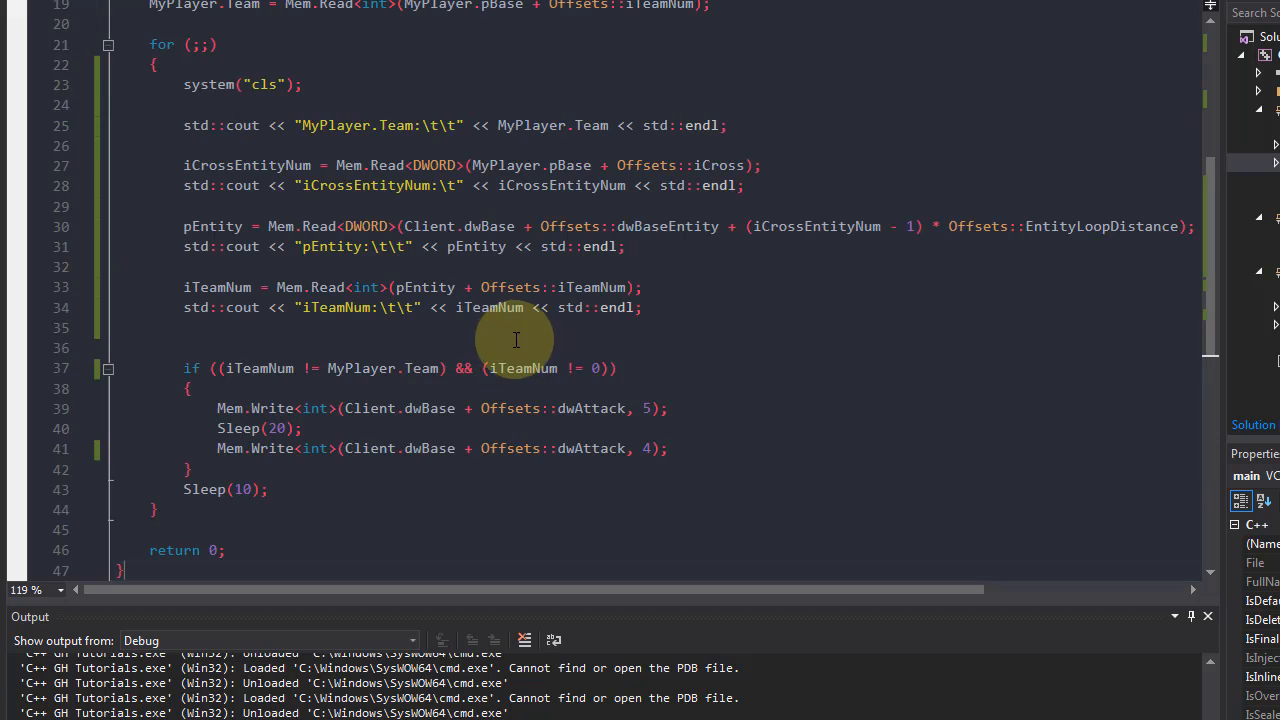
mouse_move(500, 343)
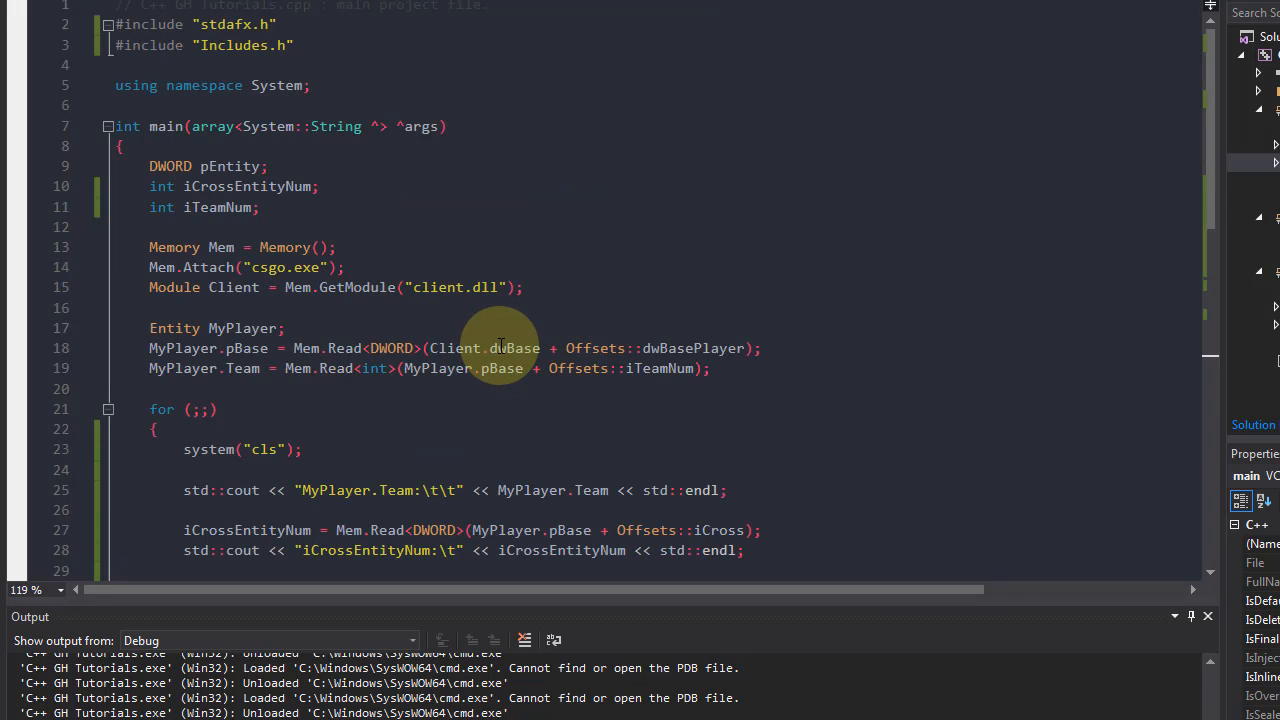
scroll(down, 3)
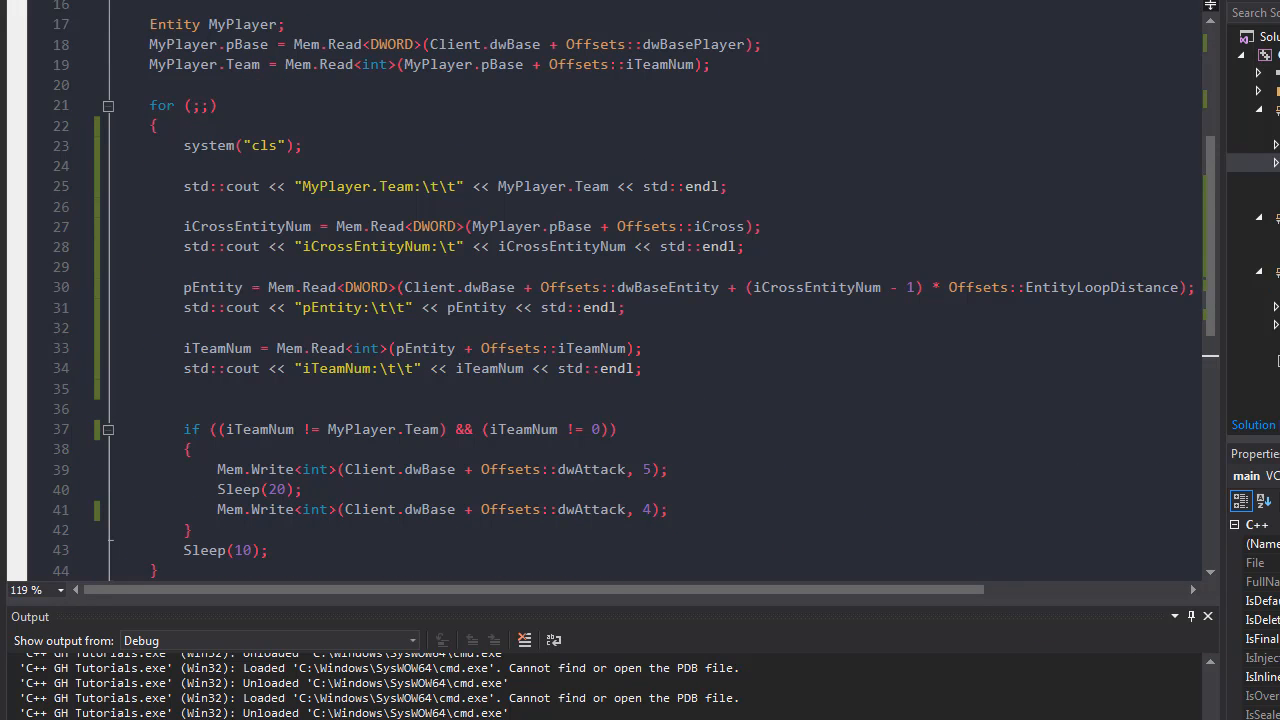